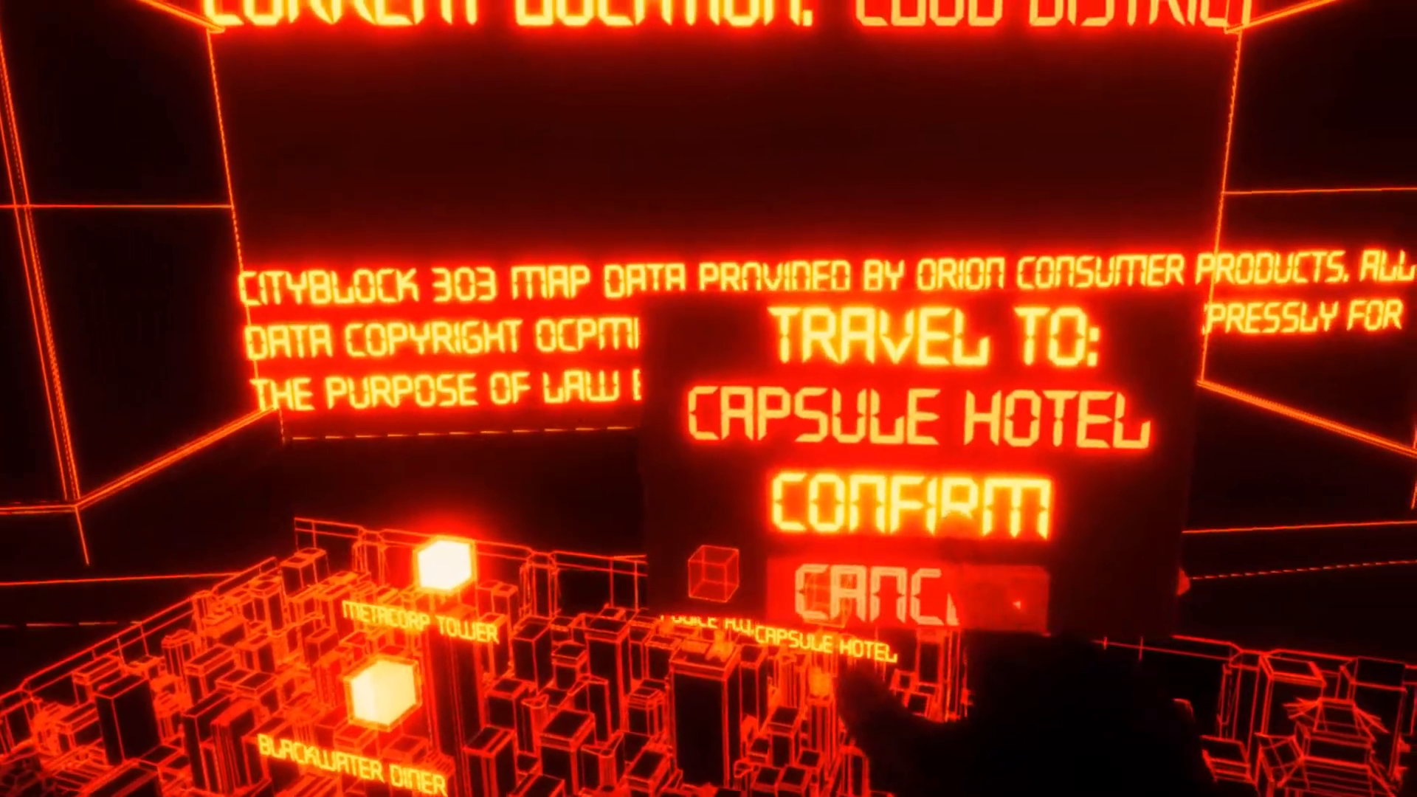
pyautogui.click(903, 503)
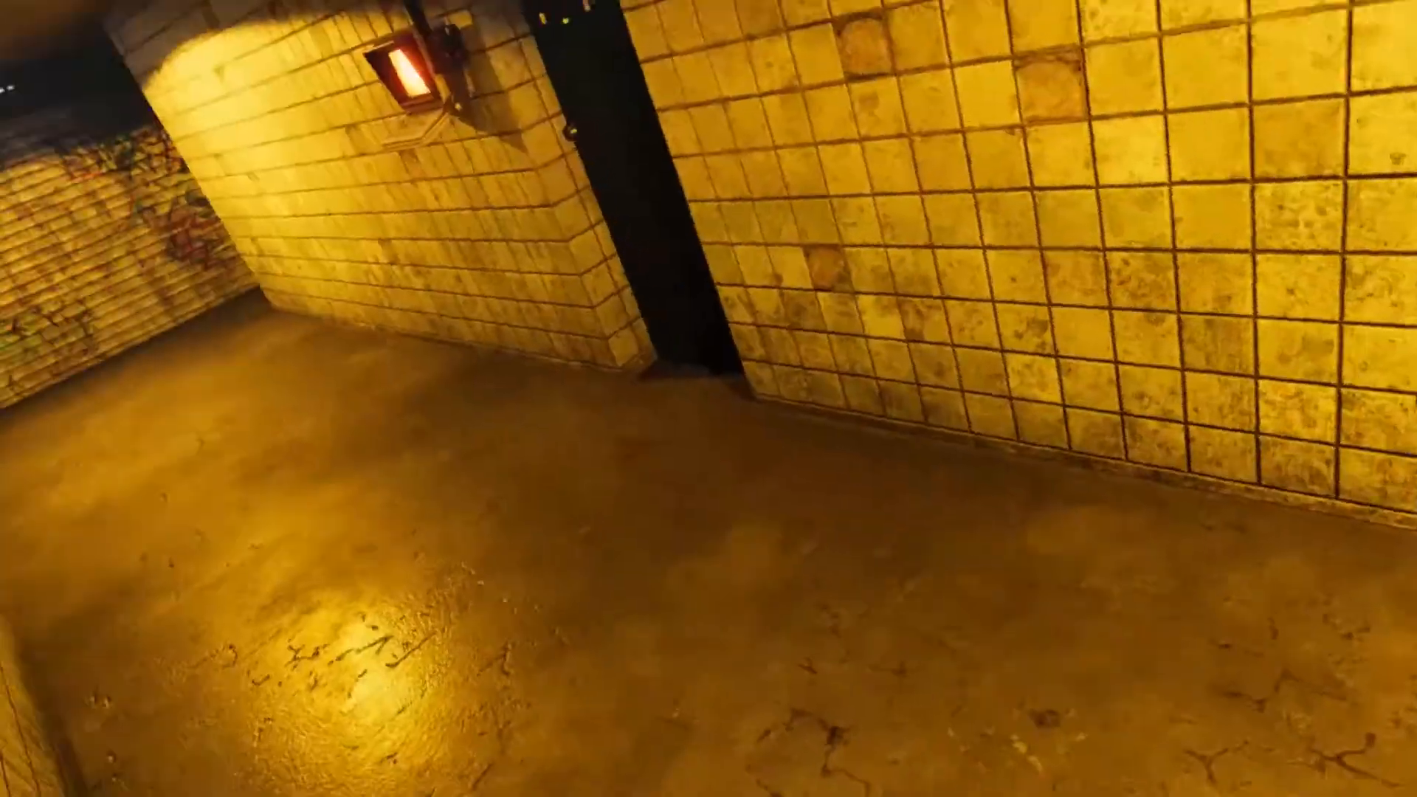
pyautogui.moveTo(709, 399)
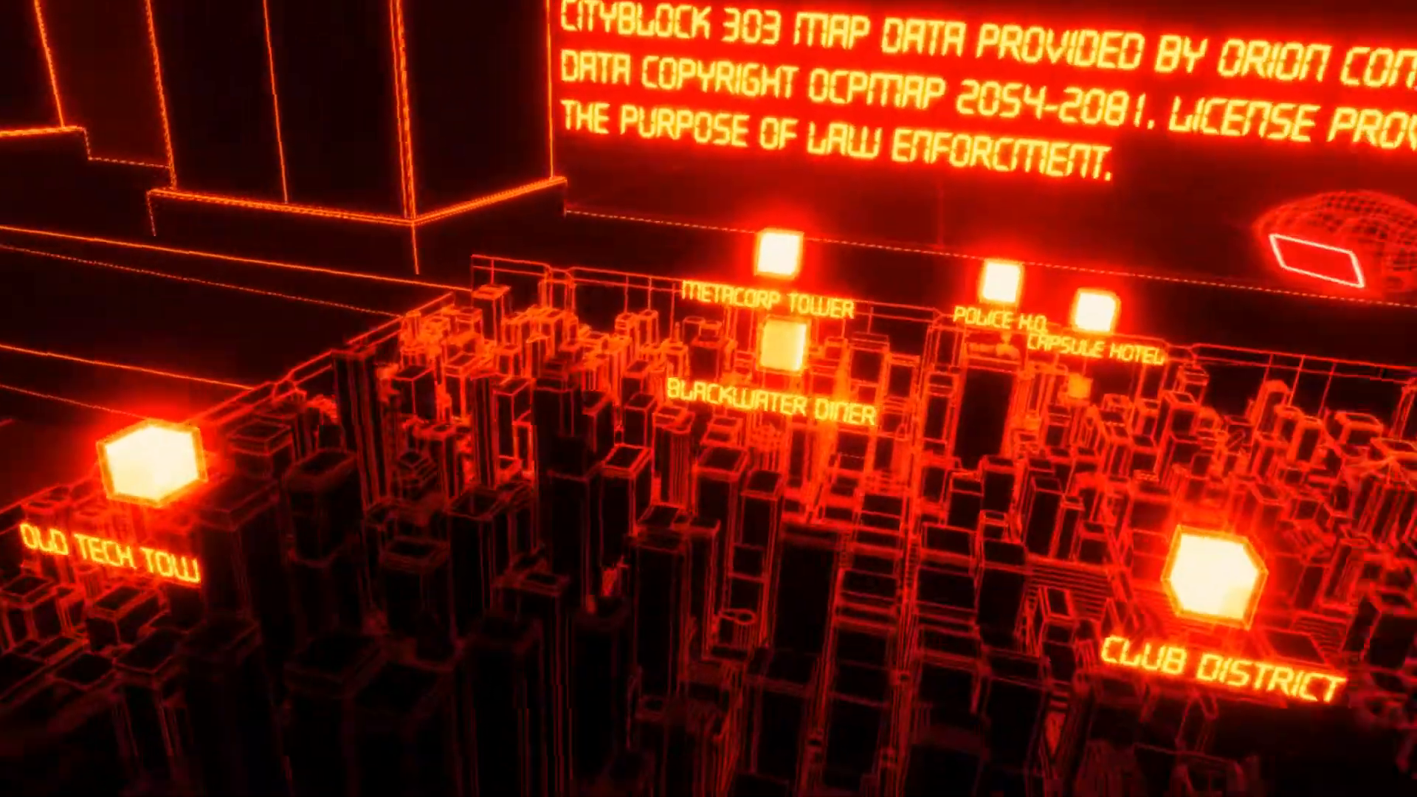
pyautogui.click(772, 344)
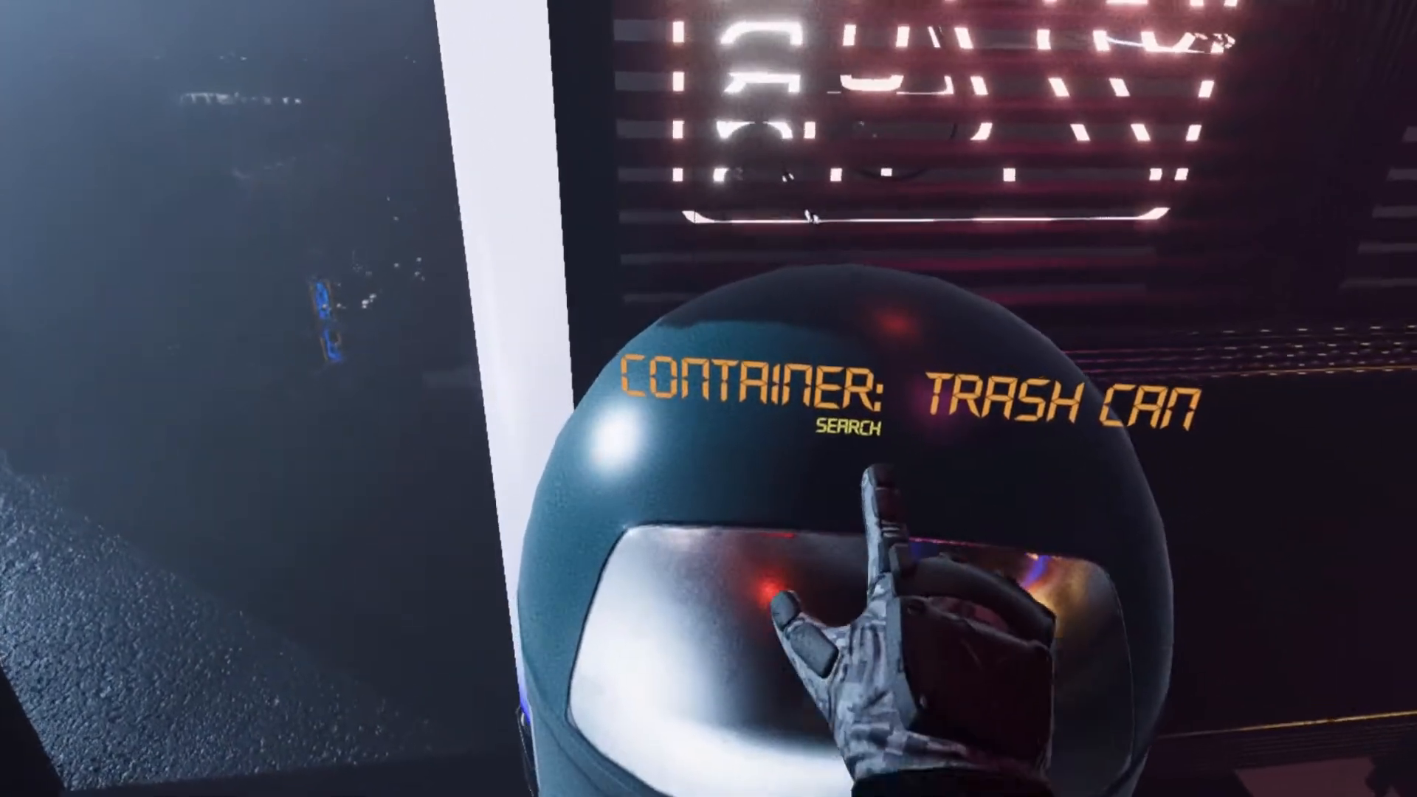
pyautogui.click(861, 430)
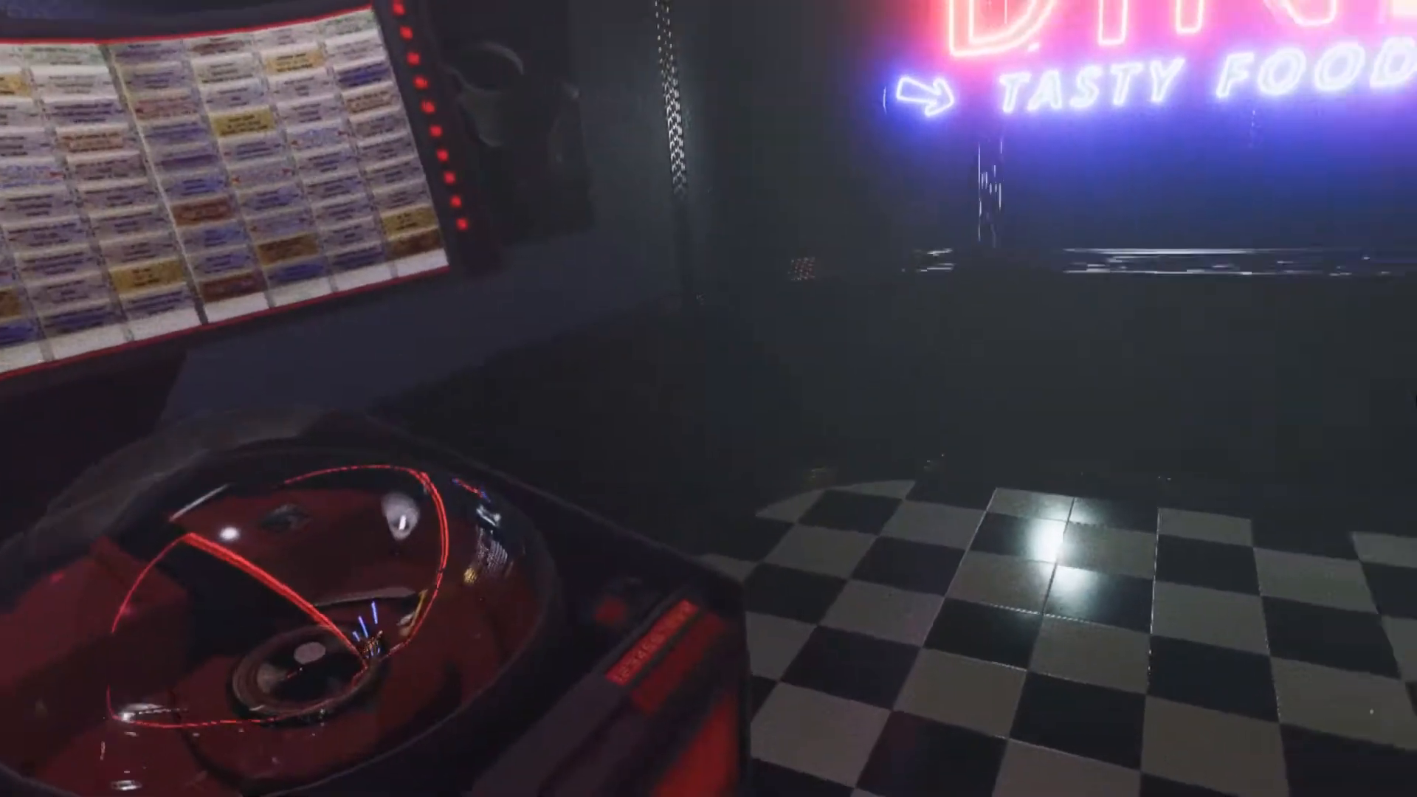
pyautogui.moveTo(709, 399)
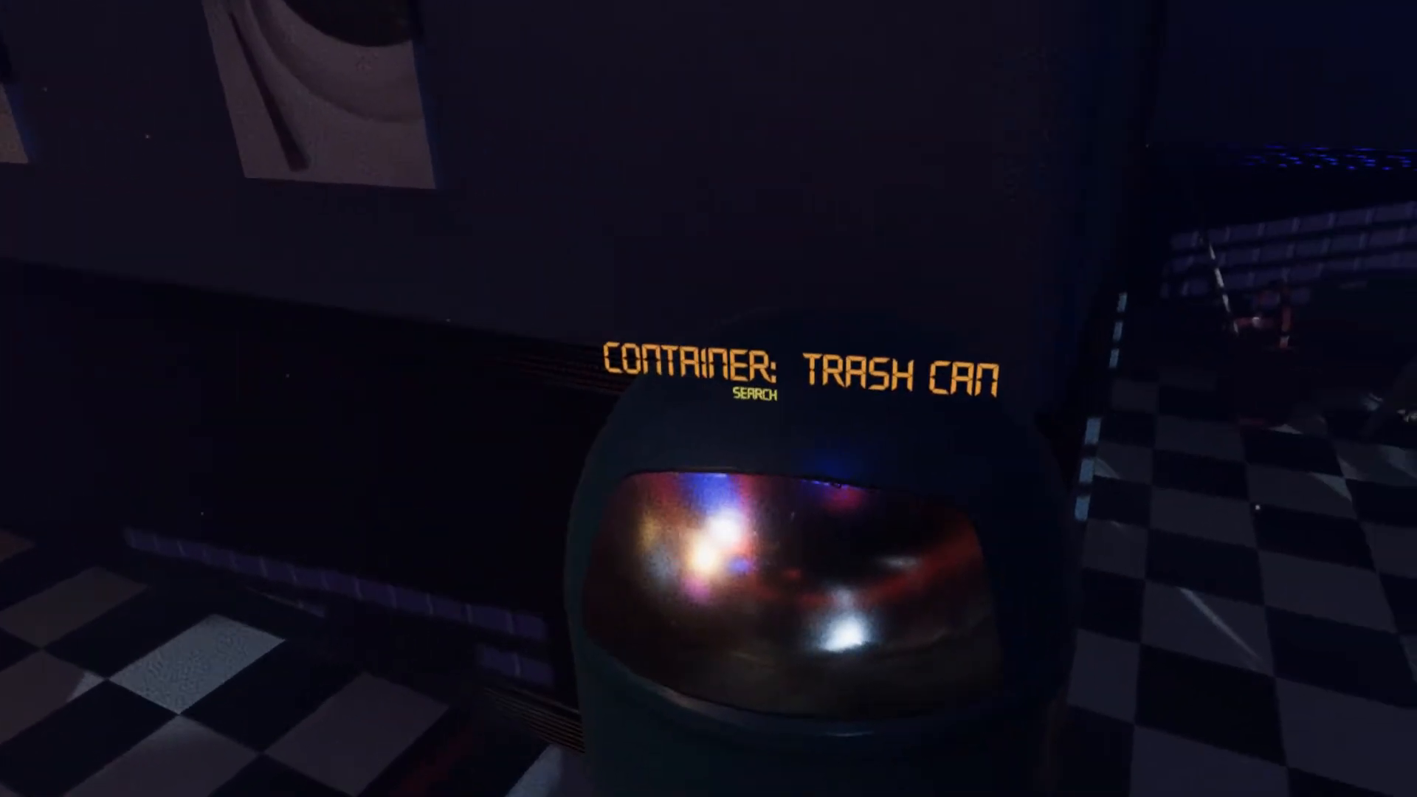
pyautogui.click(756, 395)
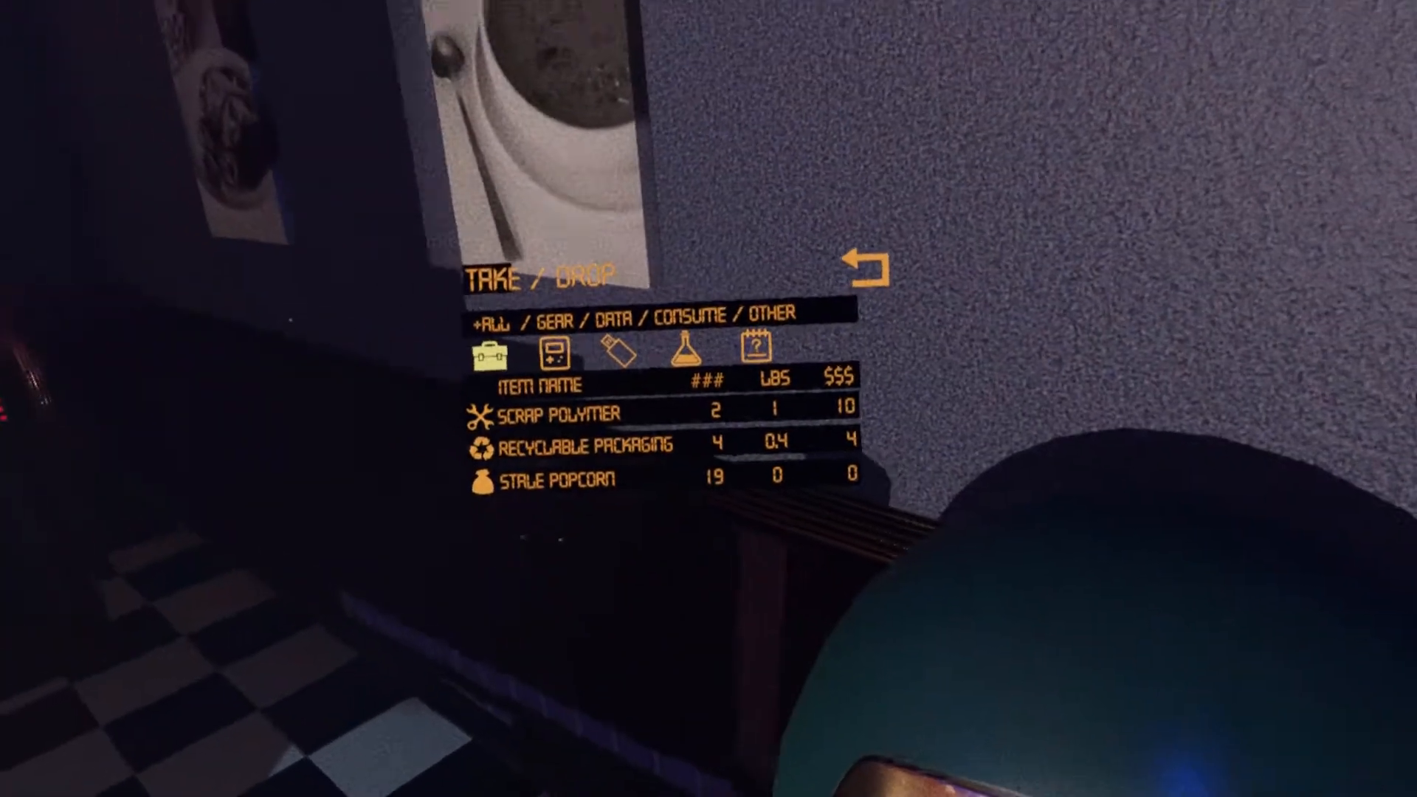